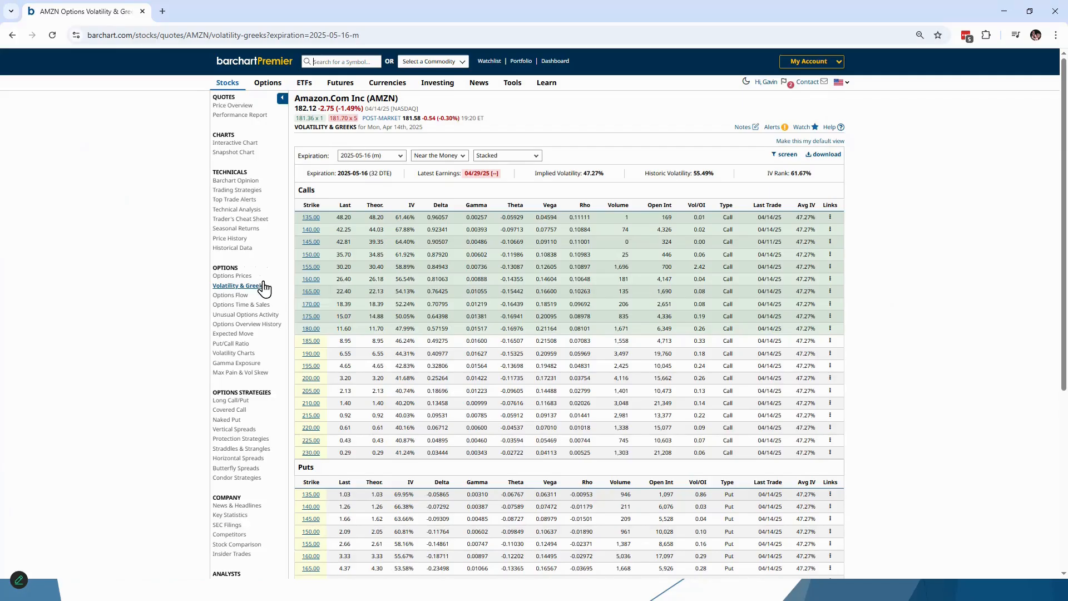
{"action": "mouse_move", "coordinate": [238, 285]}
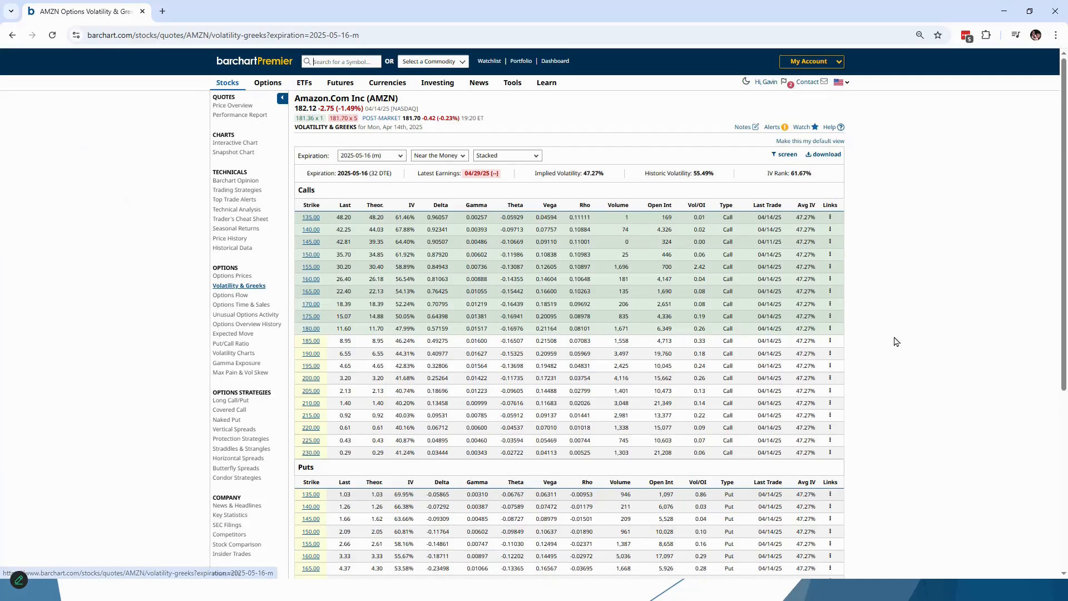
Step: Scroll the AMZN Volatility & Greeks page down to the Puts table with IVs and Greeks
{"action": "scroll", "scroll_direction": "down", "scroll_amount": 3}
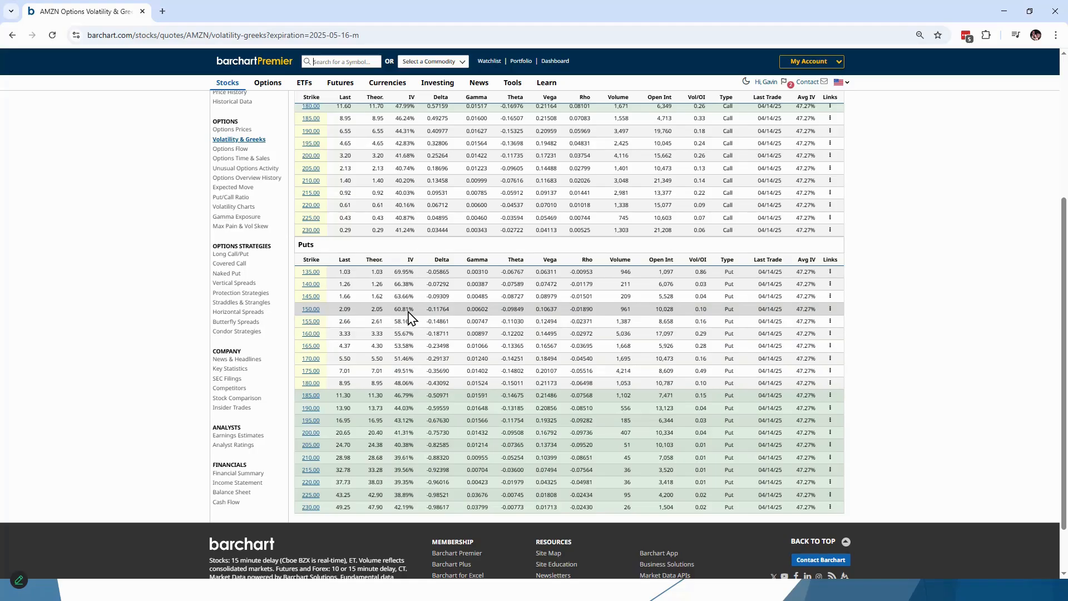
{"action": "mouse_move", "coordinate": [411, 315]}
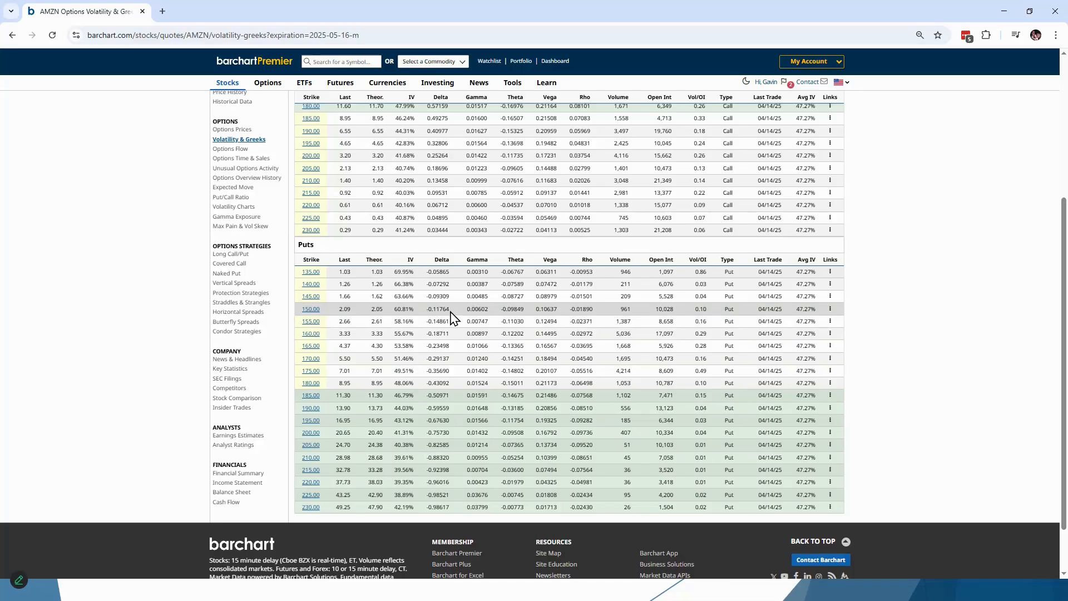
{"action": "mouse_move", "coordinate": [676, 312]}
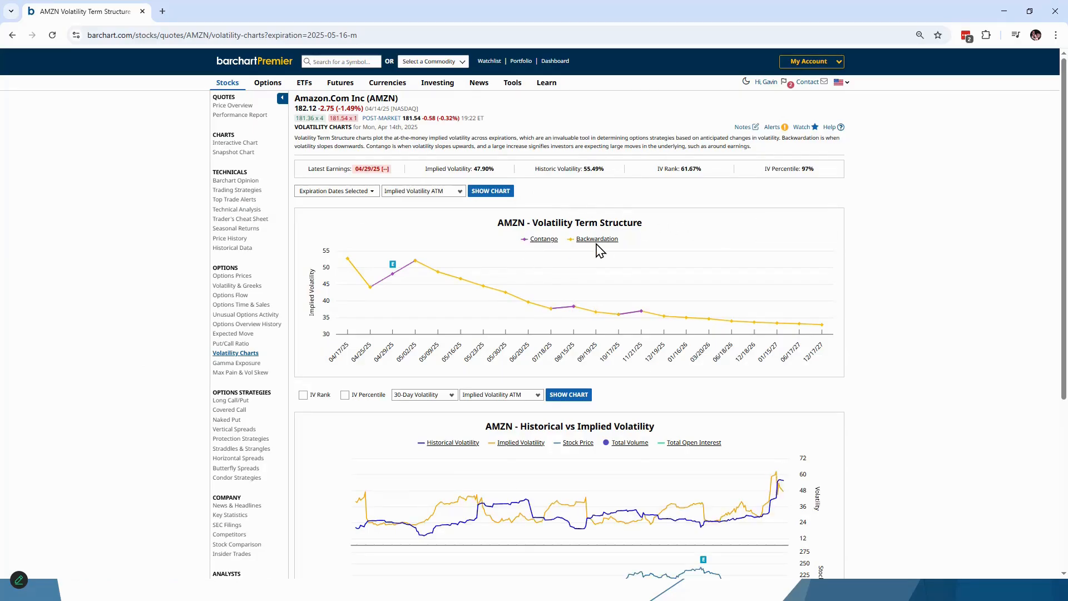
{"action": "mouse_move", "coordinate": [348, 258]}
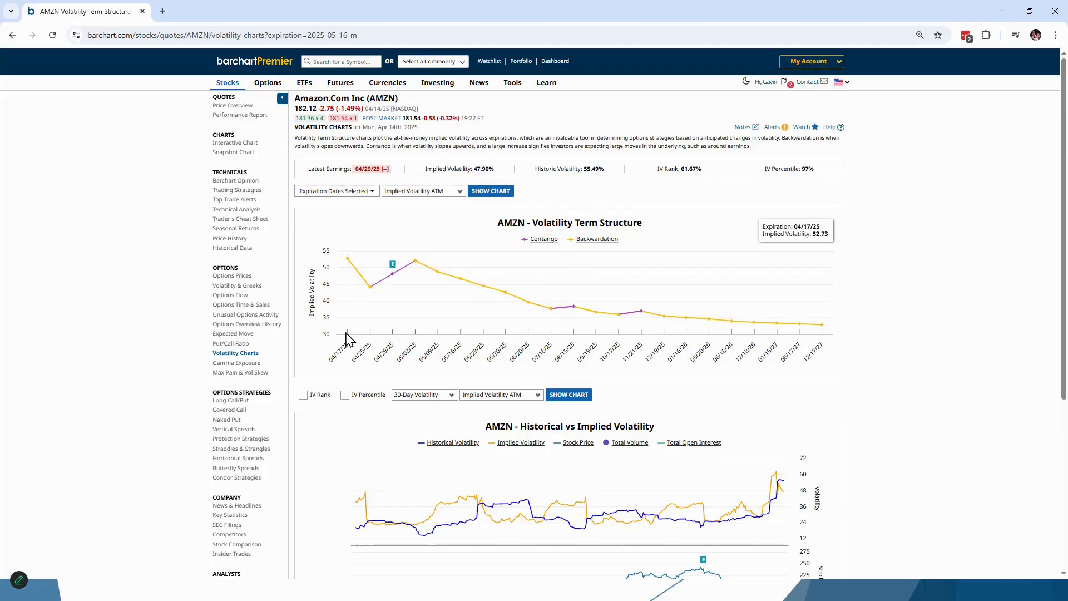
{"action": "mouse_move", "coordinate": [372, 288]}
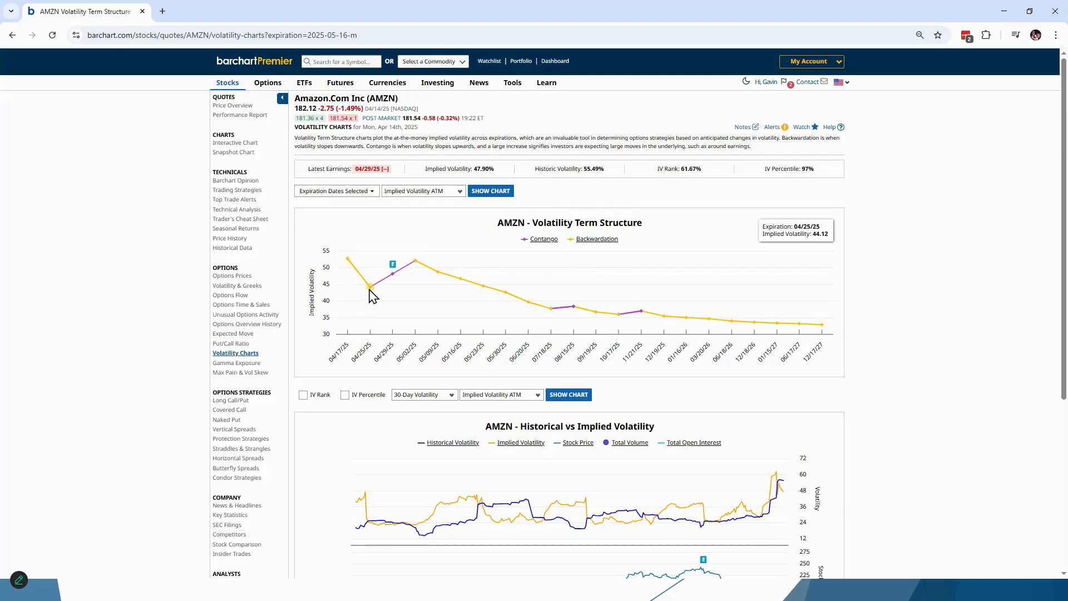
{"action": "mouse_move", "coordinate": [393, 273]}
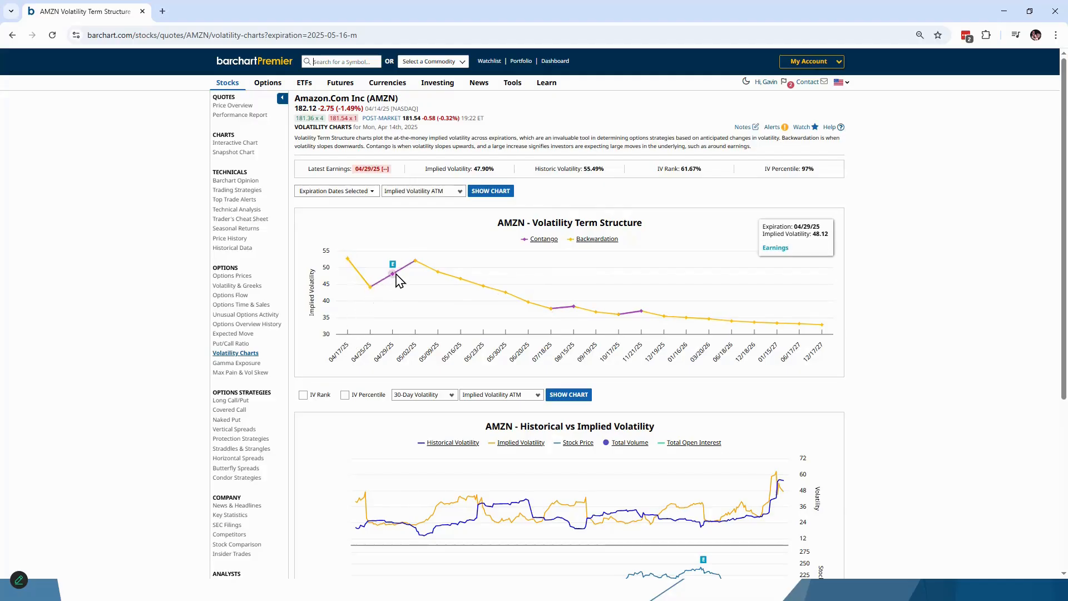
{"action": "mouse_move", "coordinate": [414, 260]}
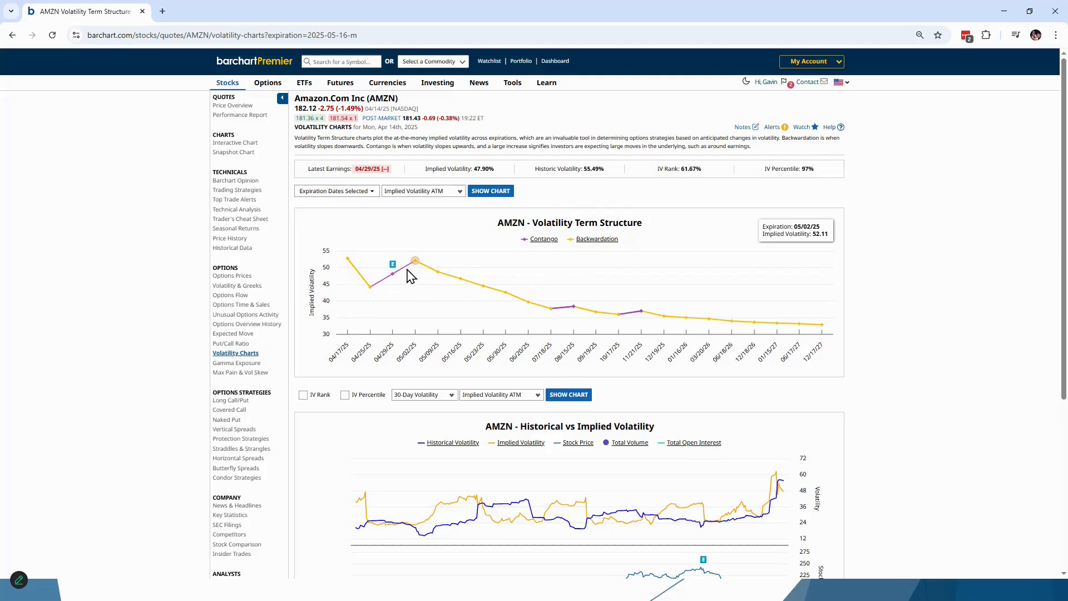
{"action": "mouse_move", "coordinate": [439, 278]}
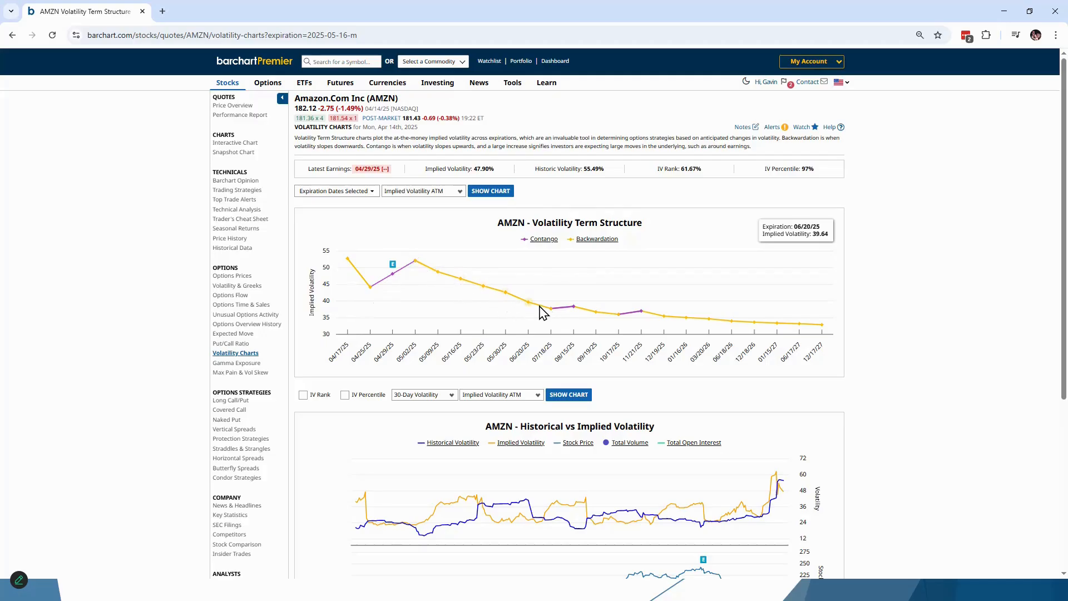
{"action": "mouse_move", "coordinate": [535, 314]}
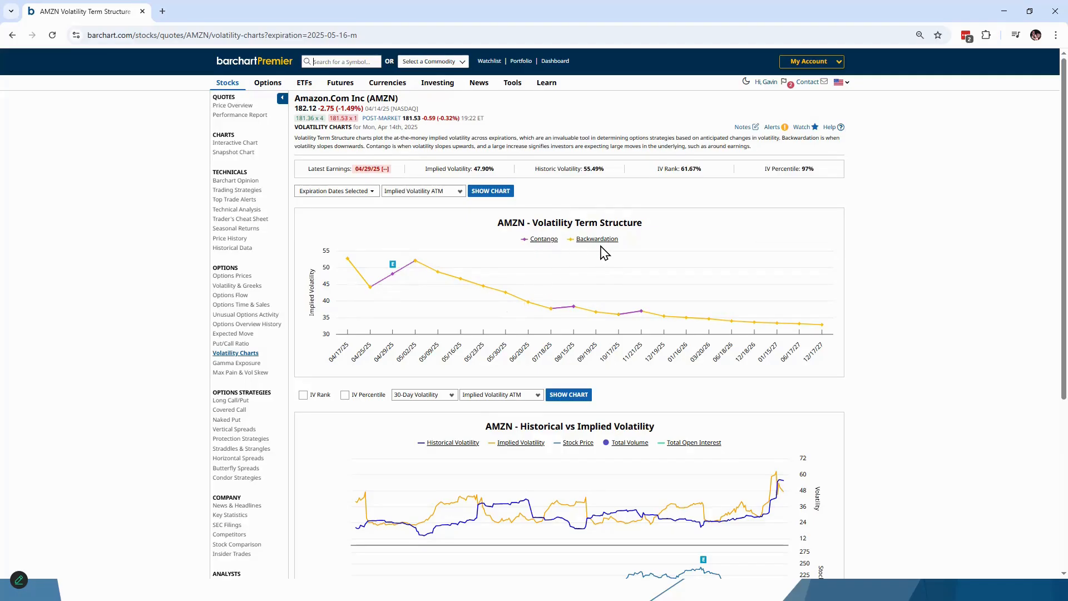
{"action": "mouse_move", "coordinate": [578, 256]}
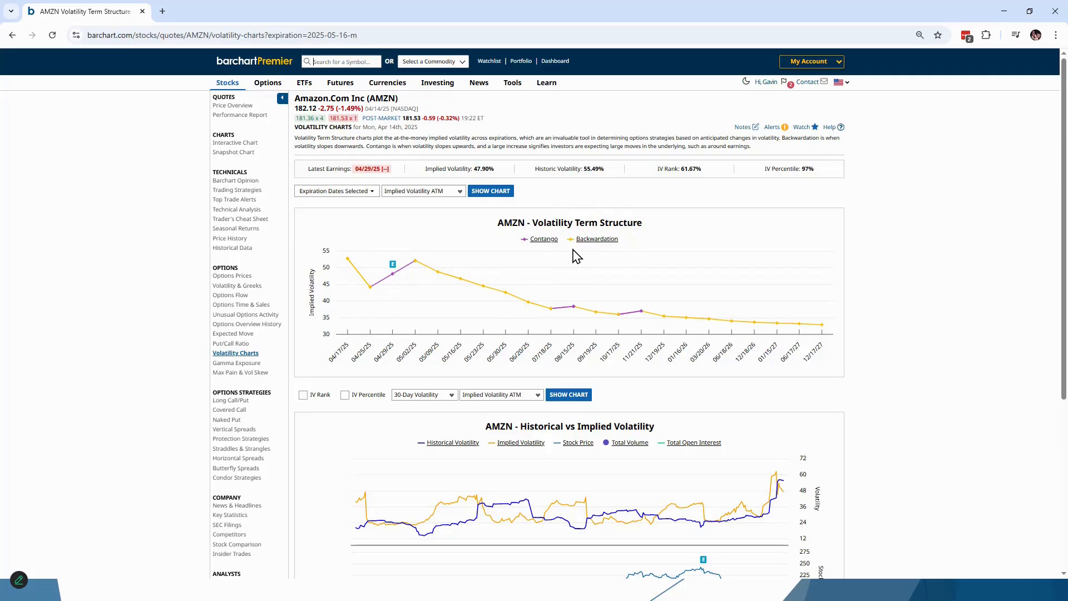
{"action": "mouse_move", "coordinate": [372, 287]}
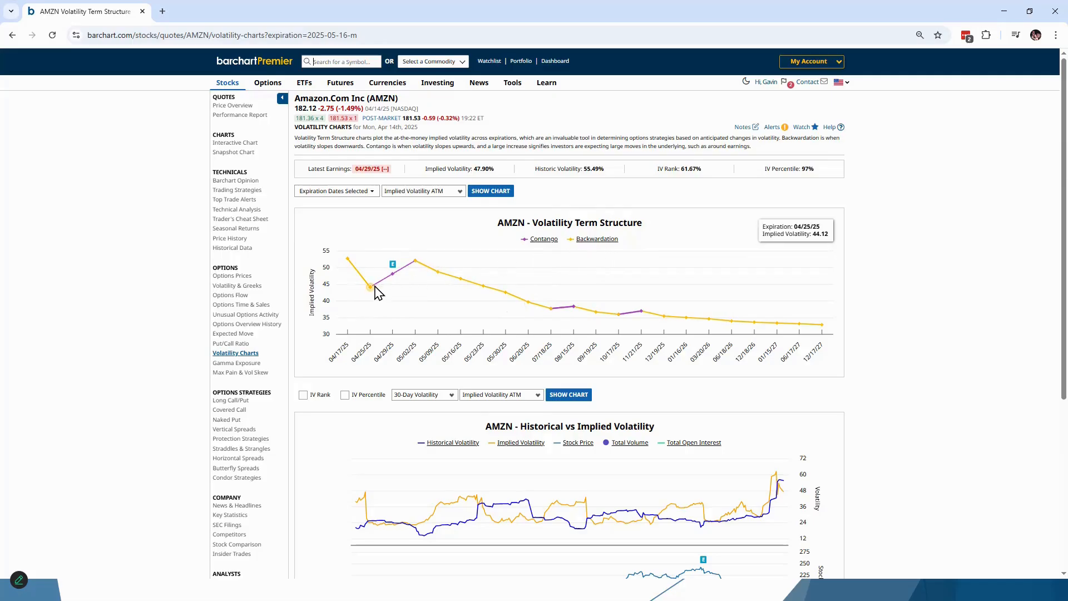
{"action": "mouse_move", "coordinate": [394, 274]}
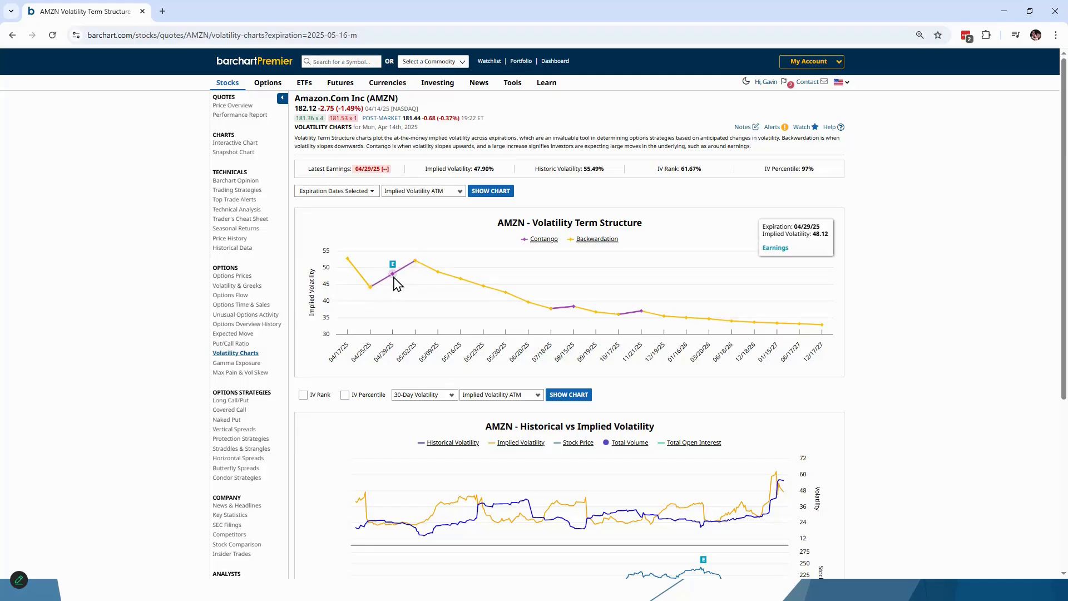
{"action": "mouse_move", "coordinate": [456, 286]}
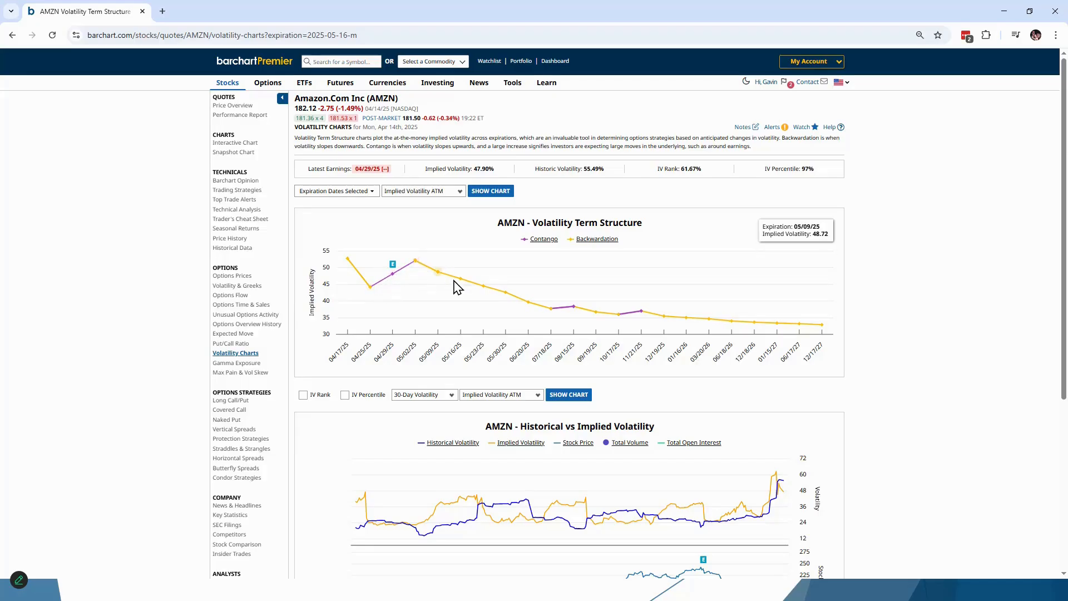
{"action": "mouse_move", "coordinate": [462, 278]}
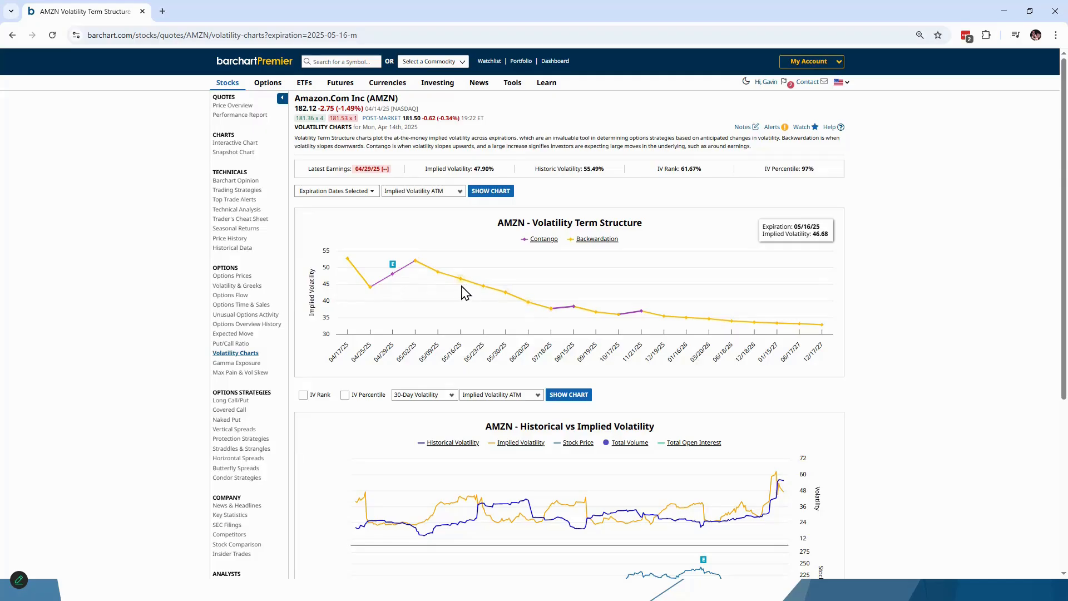
{"action": "mouse_move", "coordinate": [414, 260]}
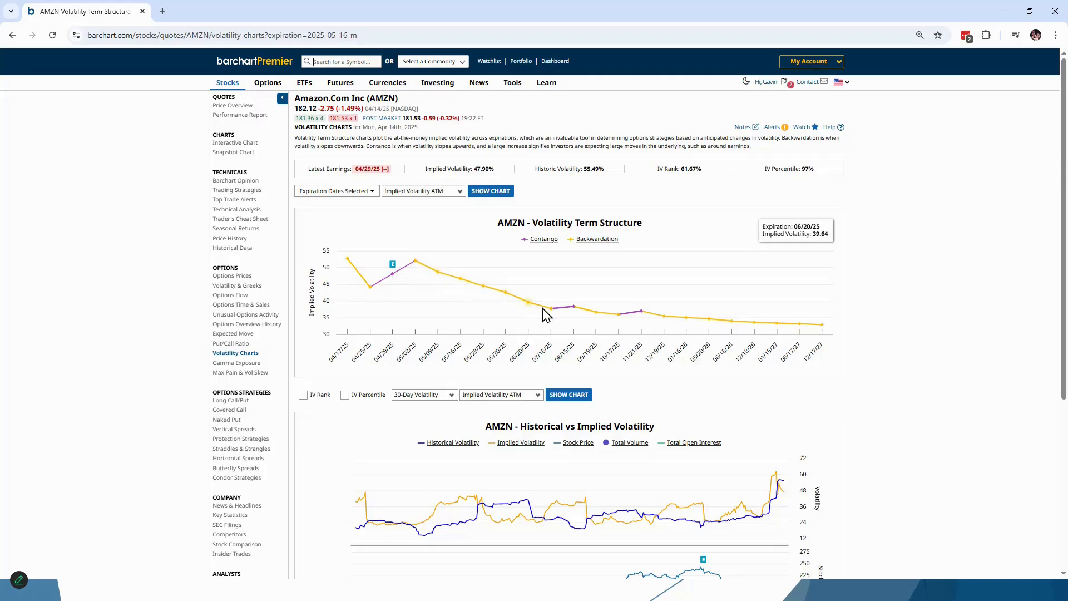
{"action": "mouse_move", "coordinate": [550, 308]}
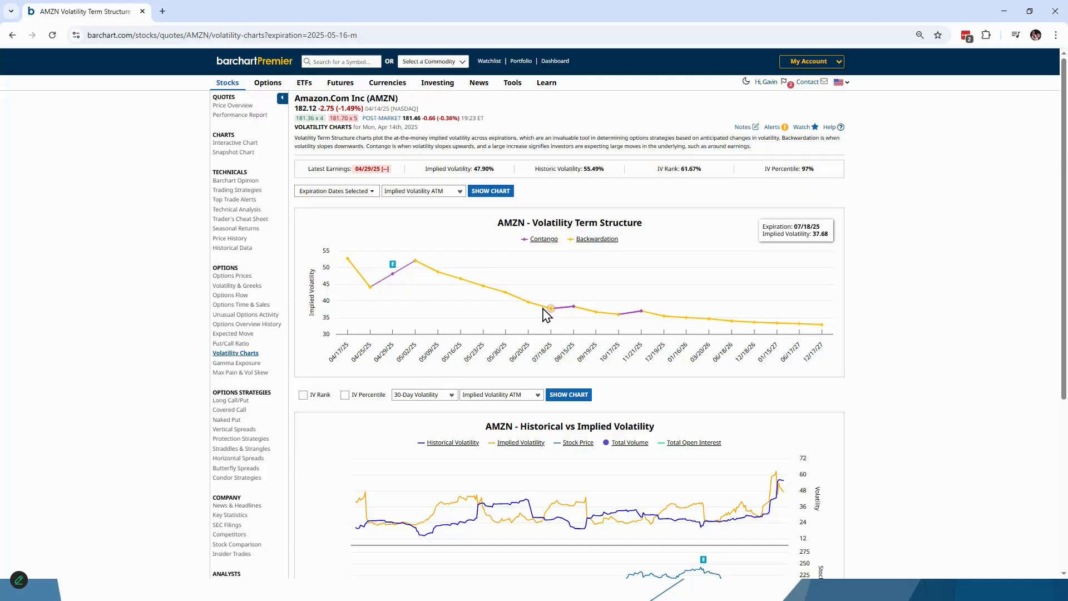
{"action": "mouse_move", "coordinate": [540, 251]}
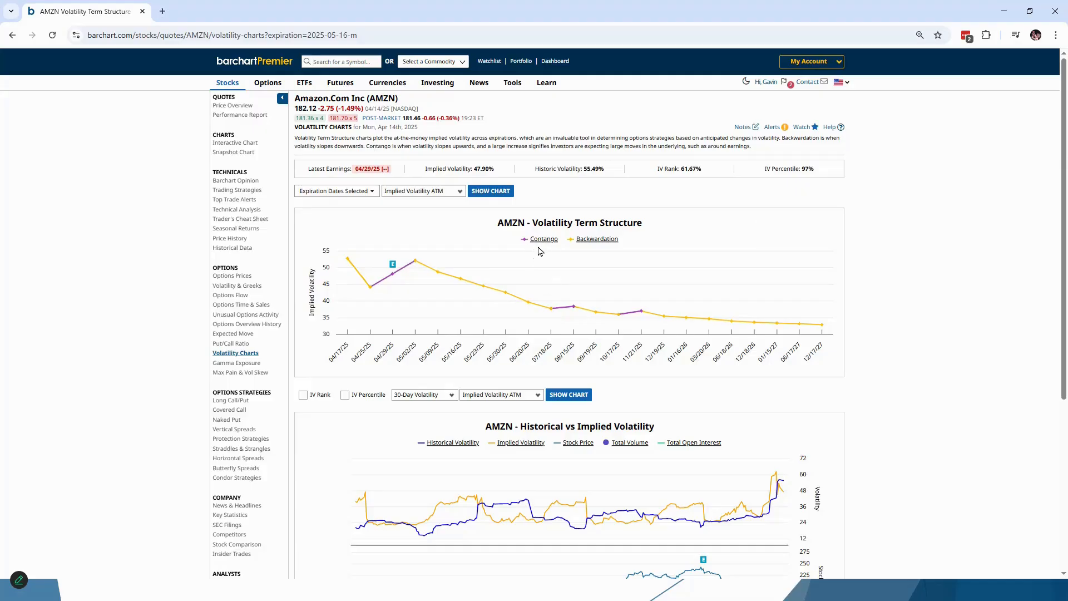
{"action": "mouse_move", "coordinate": [393, 273]}
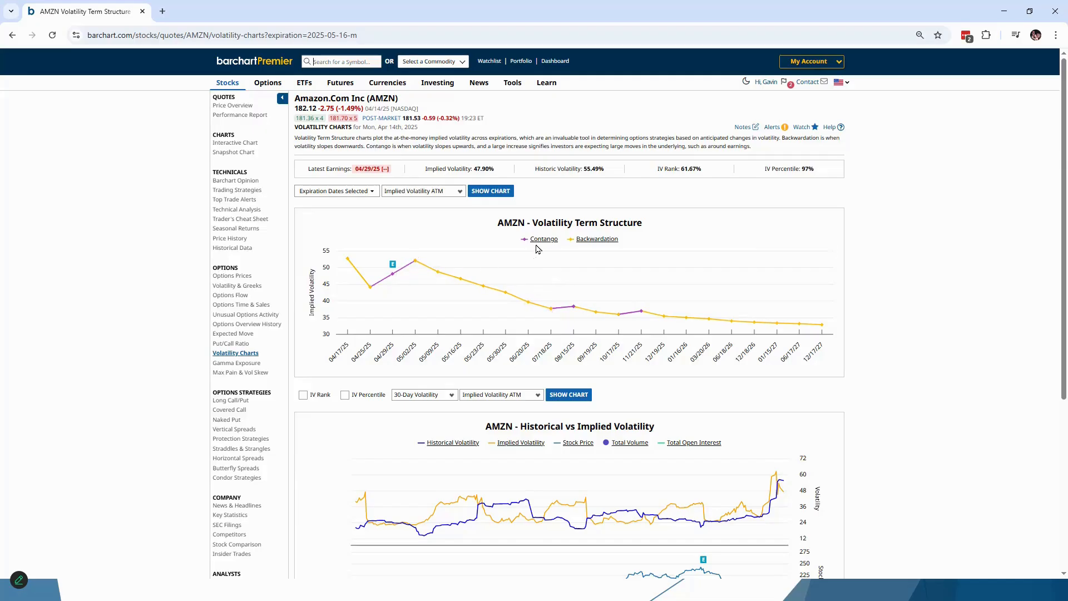
{"action": "mouse_move", "coordinate": [541, 247]}
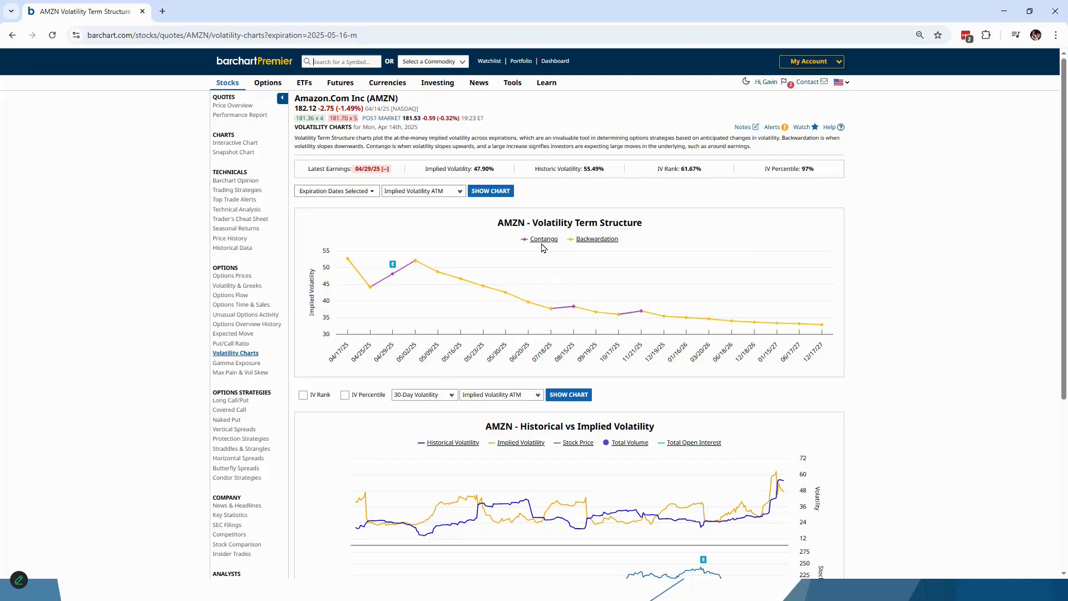
{"action": "mouse_move", "coordinate": [590, 248]}
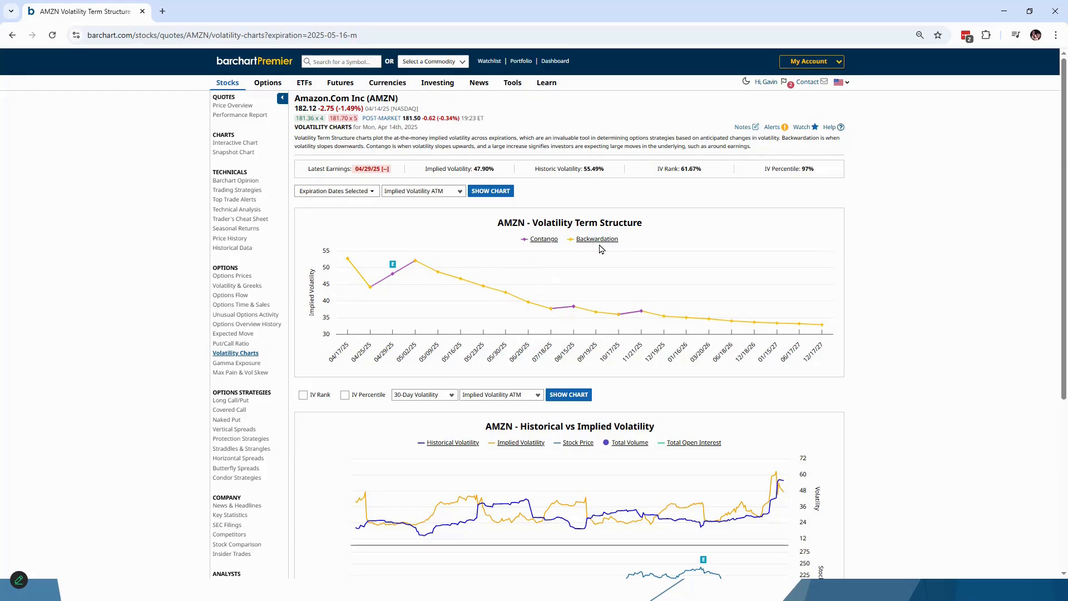
{"action": "mouse_move", "coordinate": [405, 261]}
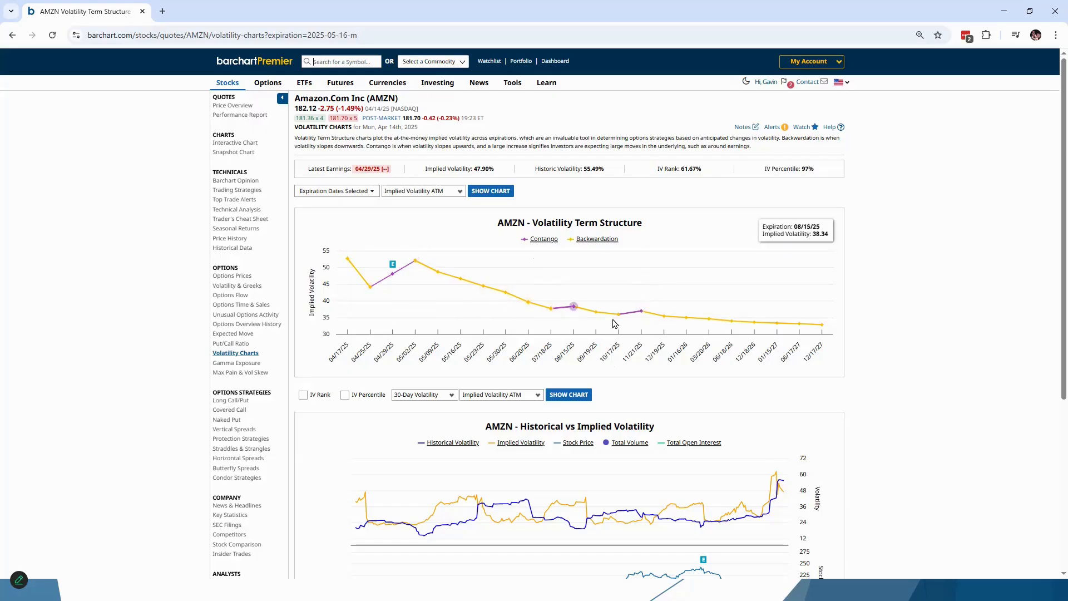
{"action": "mouse_move", "coordinate": [925, 281]}
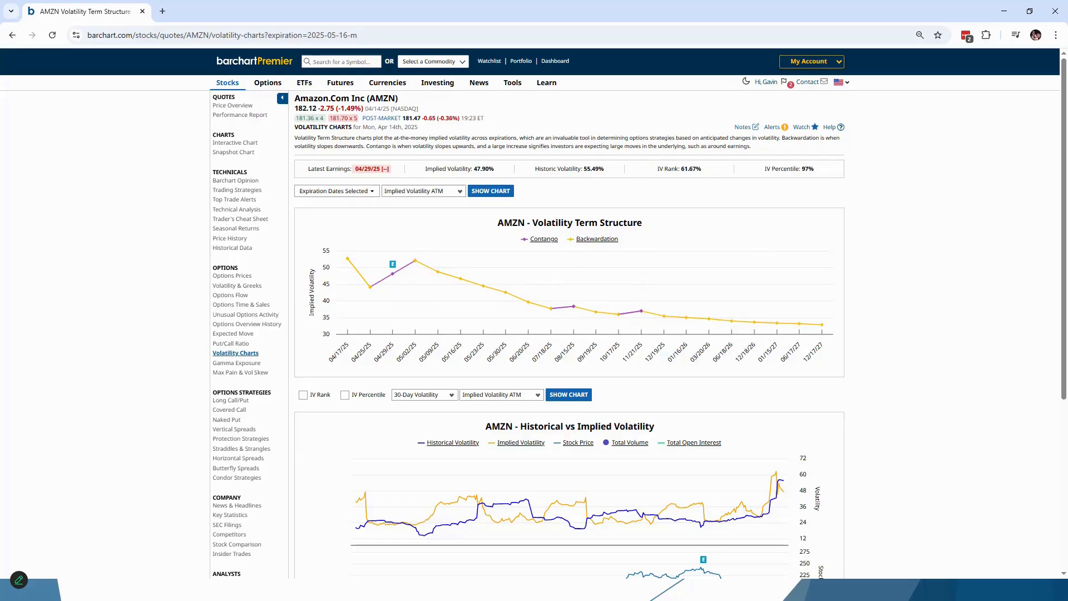
{"action": "left_click", "coordinate": [242, 281]}
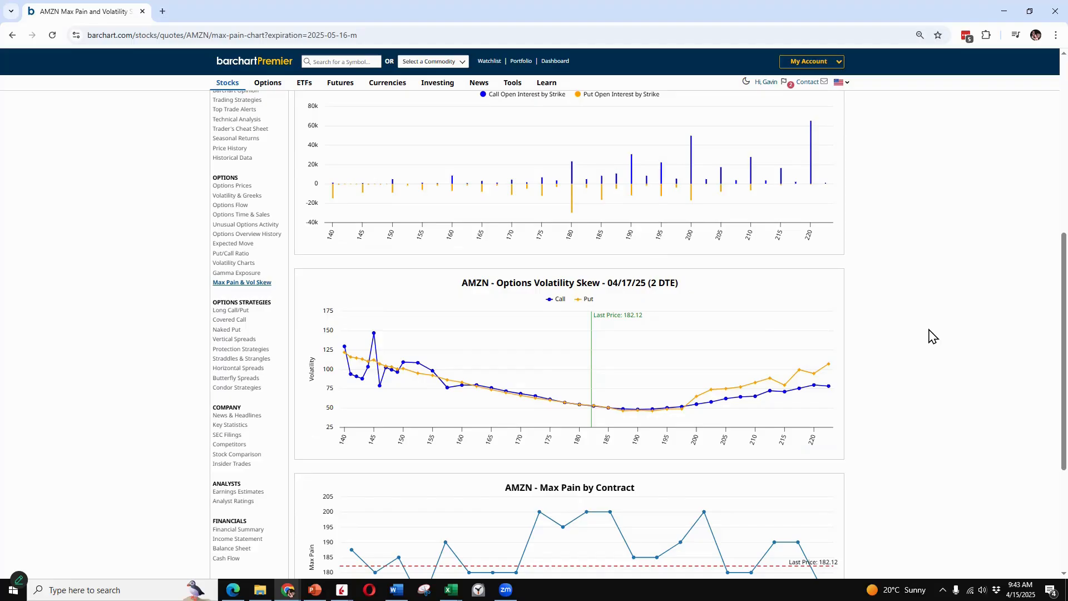
{"action": "mouse_move", "coordinate": [242, 282]}
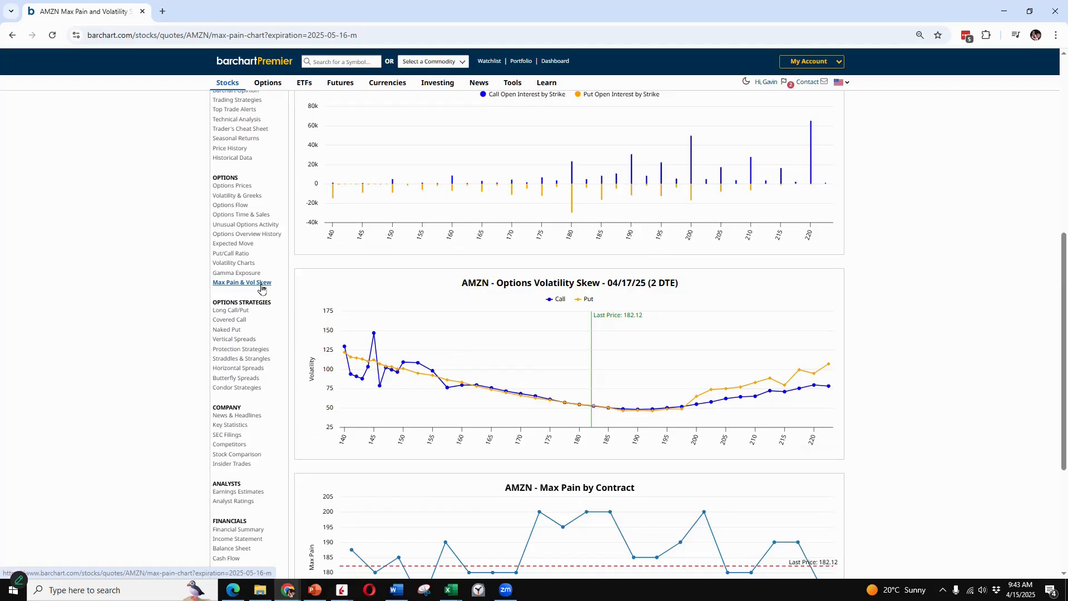
{"action": "mouse_move", "coordinate": [637, 409]}
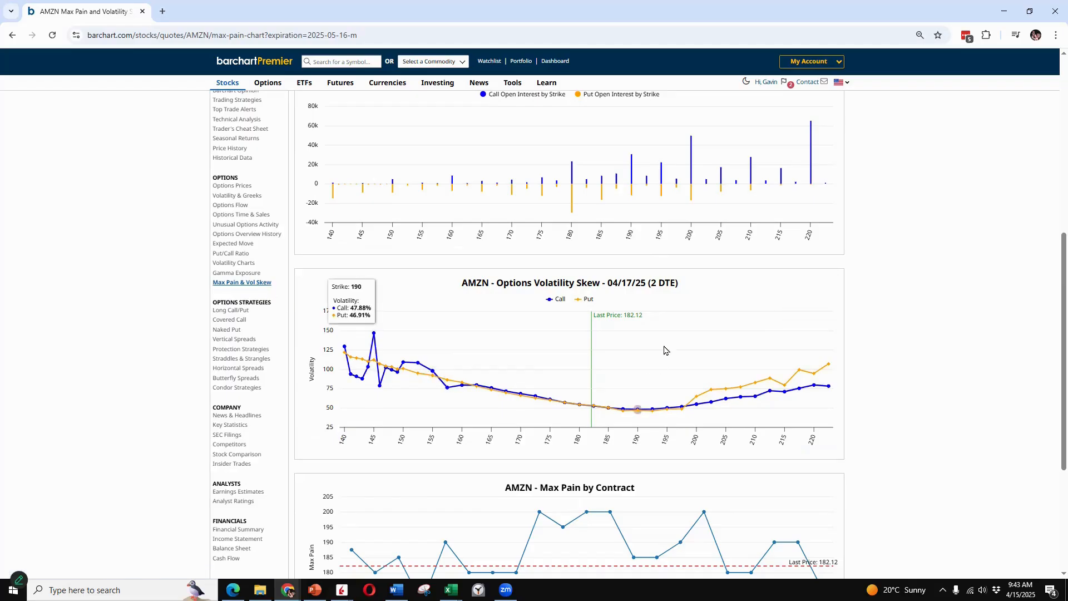
{"action": "mouse_move", "coordinate": [594, 405]}
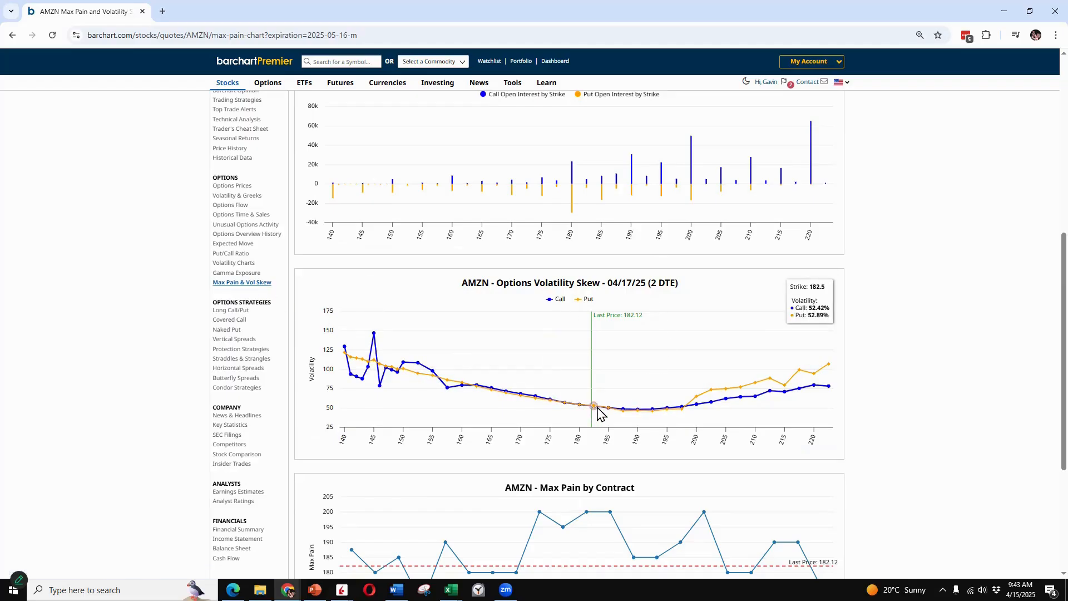
{"action": "mouse_move", "coordinate": [507, 391]}
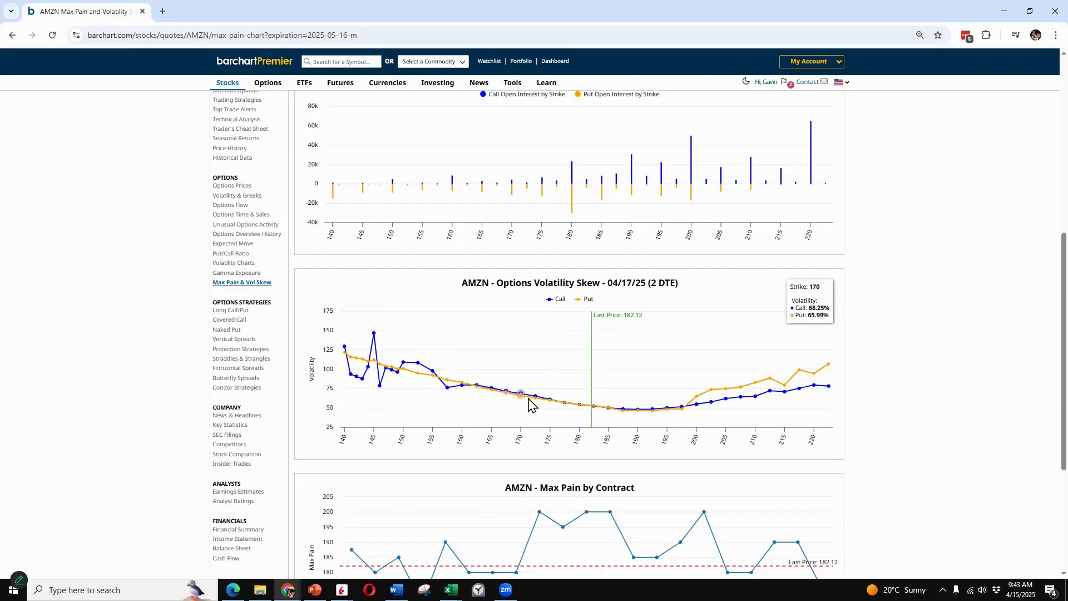
{"action": "mouse_move", "coordinate": [505, 392]}
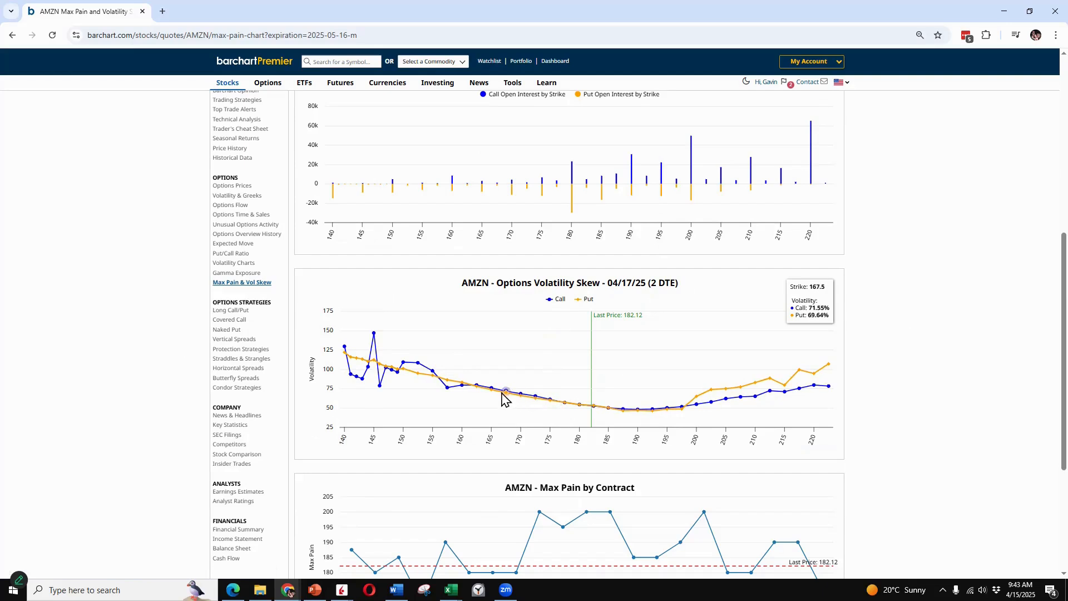
{"action": "mouse_move", "coordinate": [476, 390]}
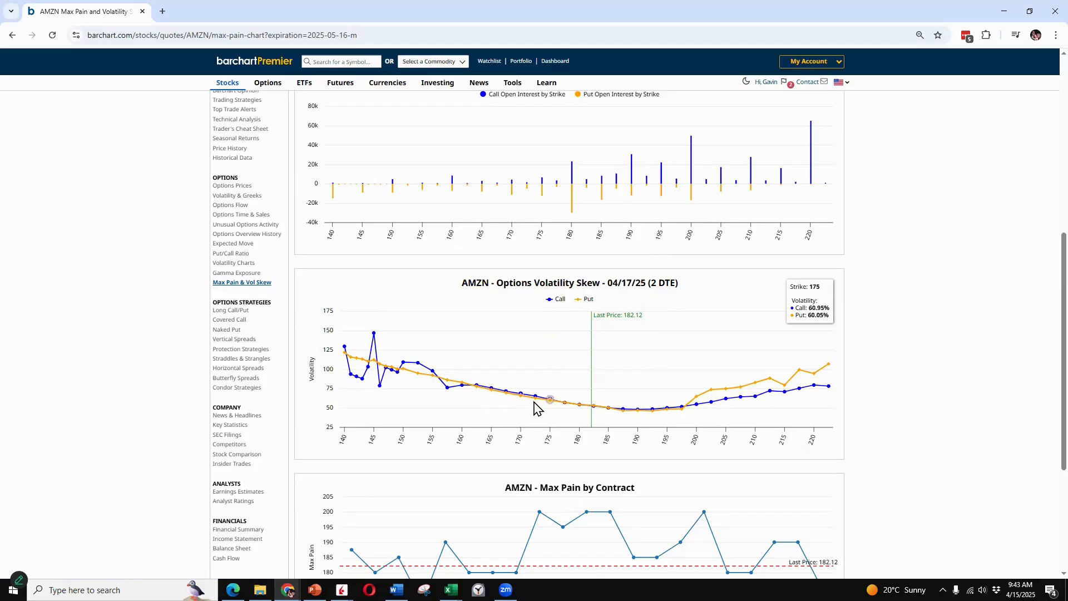
{"action": "mouse_move", "coordinate": [478, 386]}
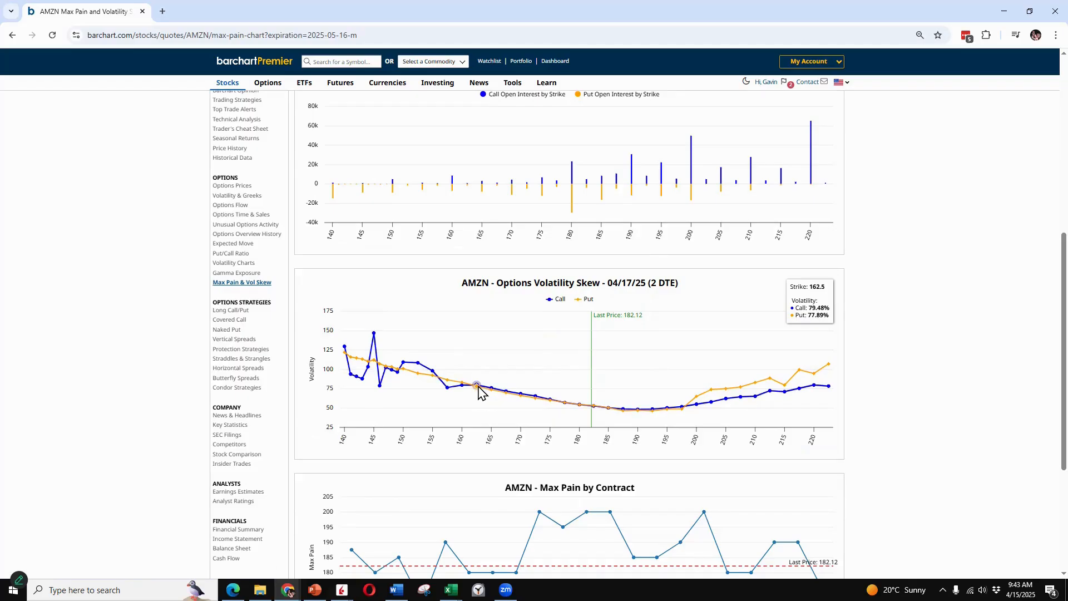
{"action": "mouse_move", "coordinate": [490, 388]}
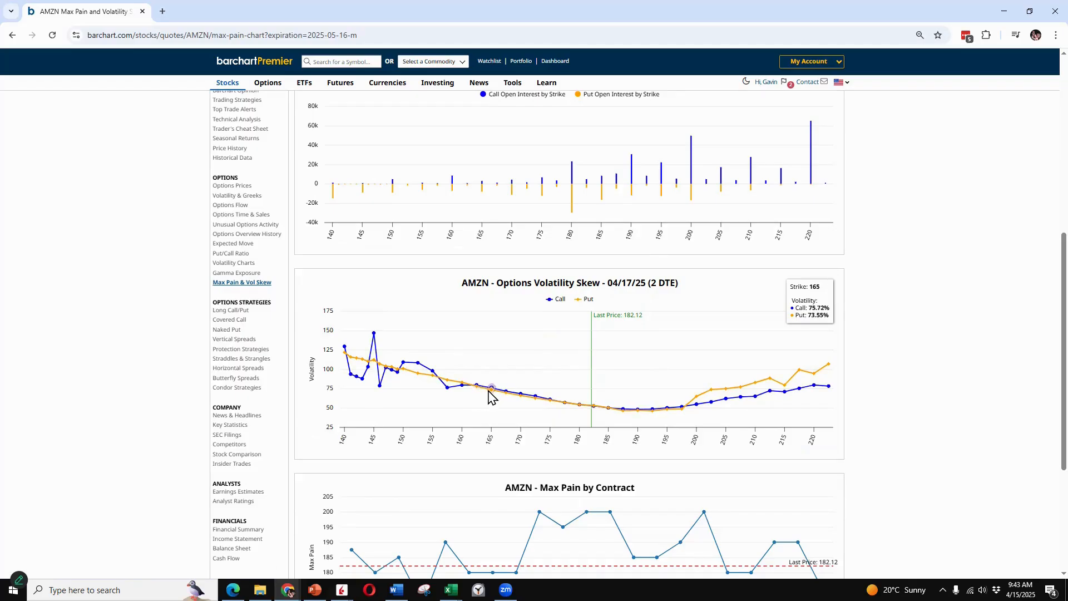